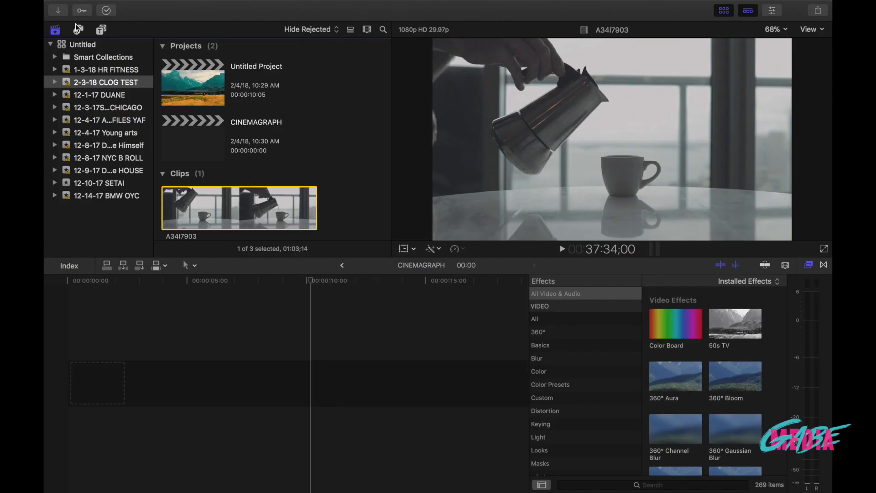
mouse_move(101, 29)
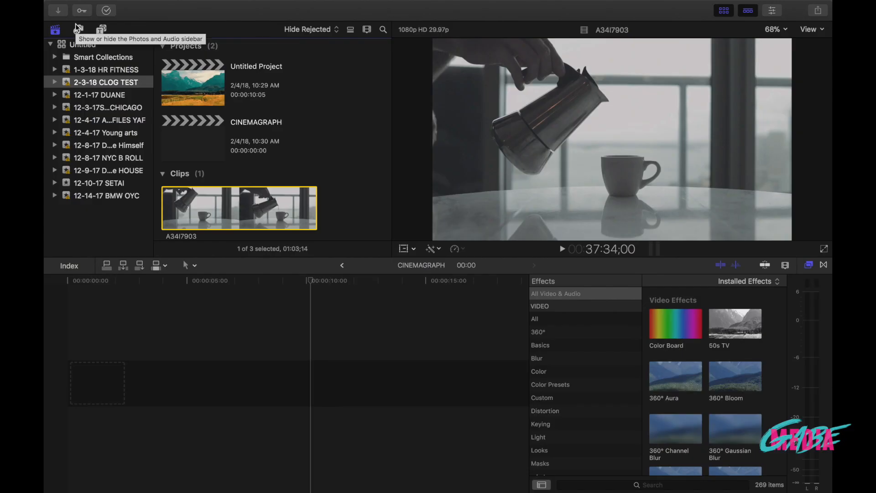
mouse_move(260, 217)
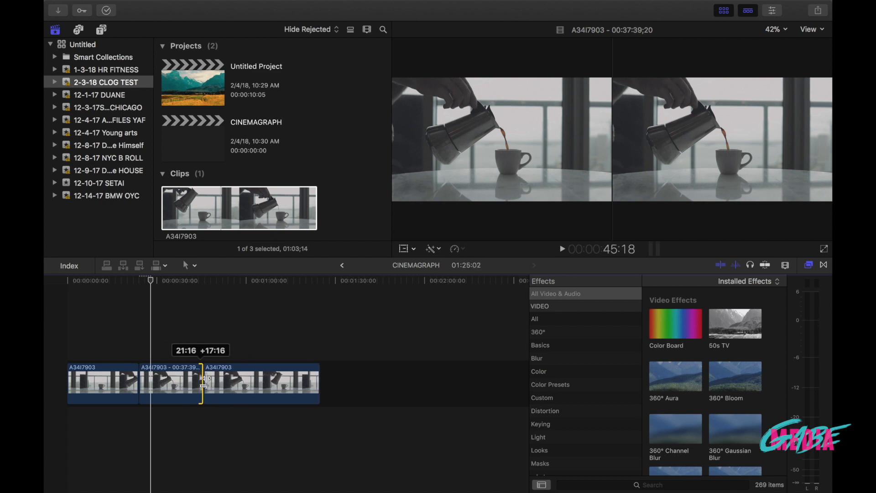
Park the playhead at the start of the stream clip and select its edit point for blading into short repeats.
click(103, 382)
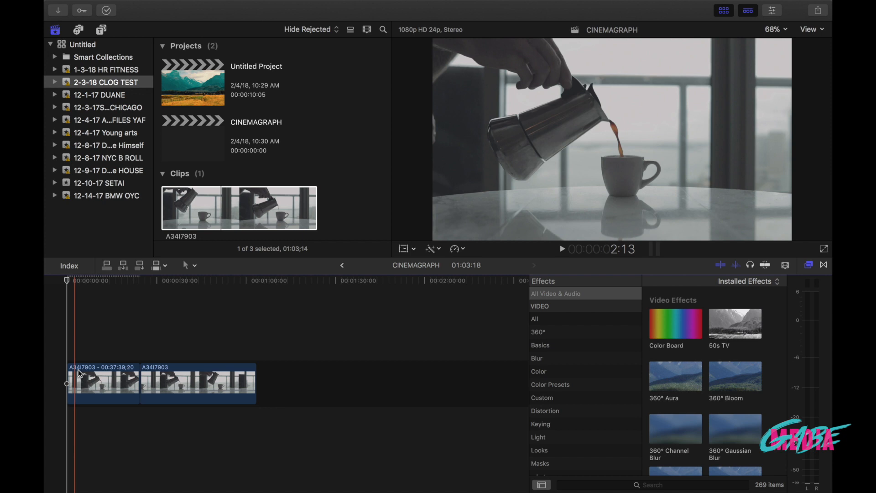
click(134, 380)
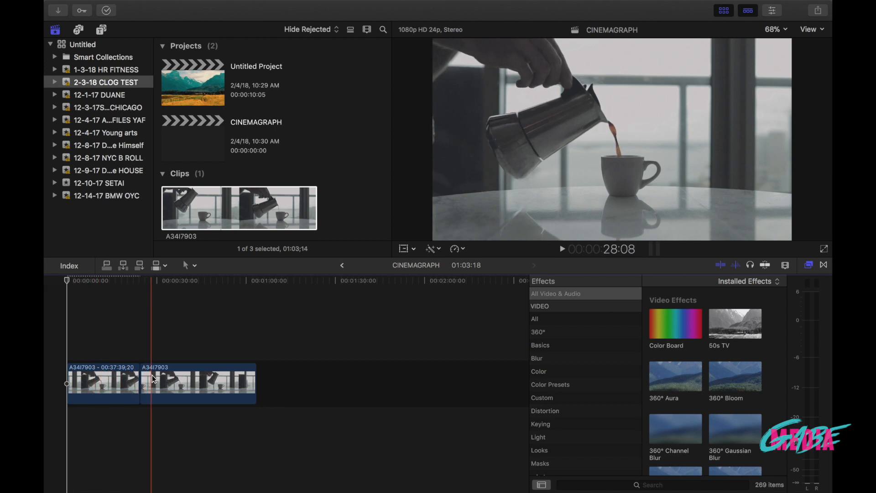
click(148, 382)
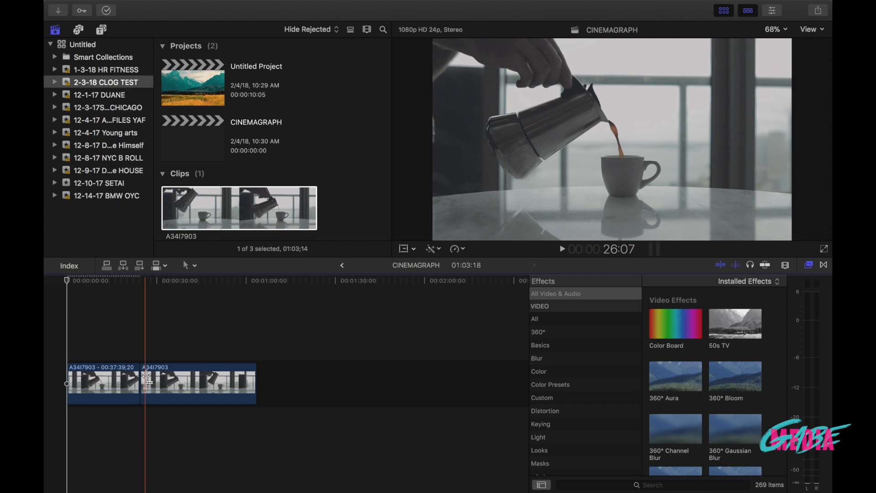
click(144, 382)
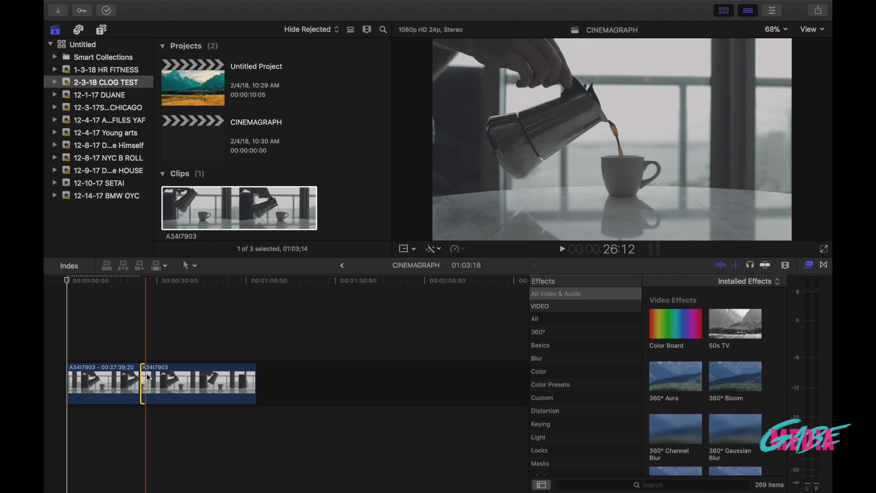
click(198, 382)
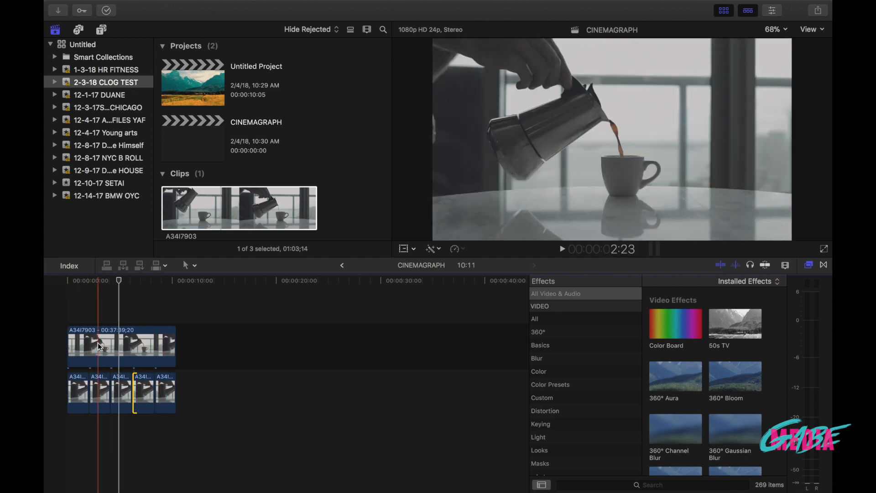
Filter the Effects Browser with the search term "mask" to show only the mask effects.
click(562, 248)
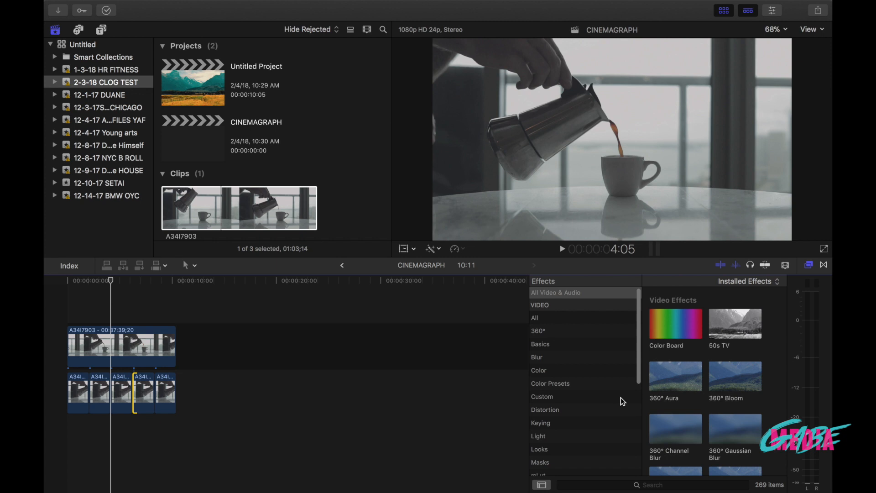
scroll(down, 3)
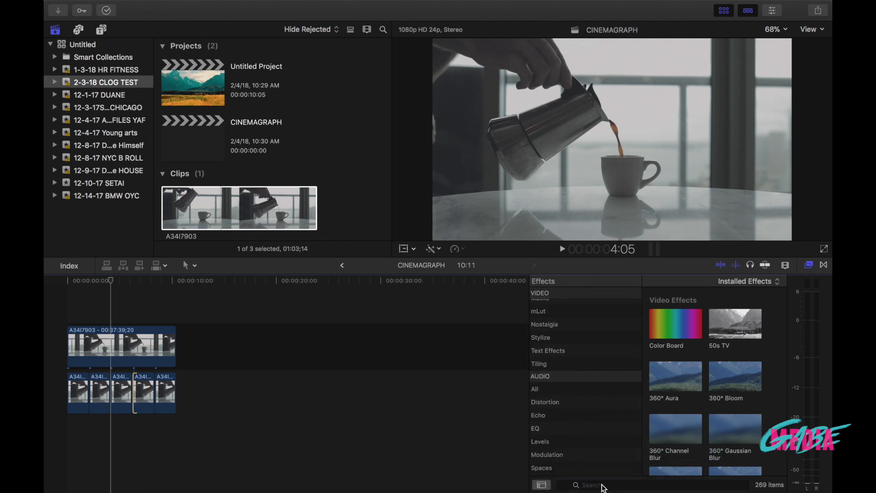
click(615, 485)
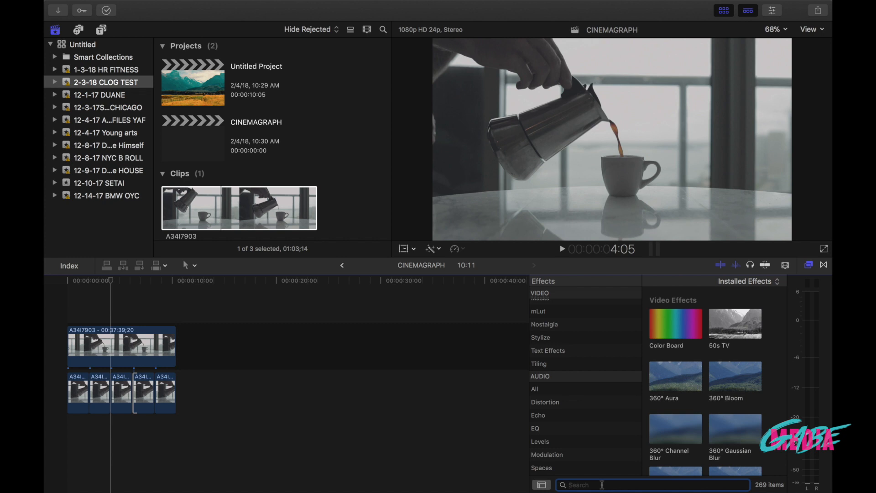
text(mask)
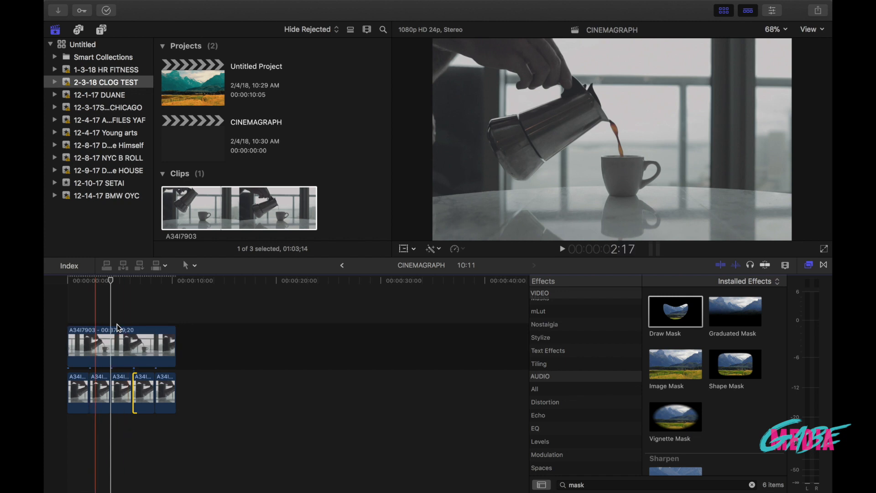
Apply Draw Mask to the freeze frame and magnify the viewer to 200 percent for tracing the stream.
click(115, 347)
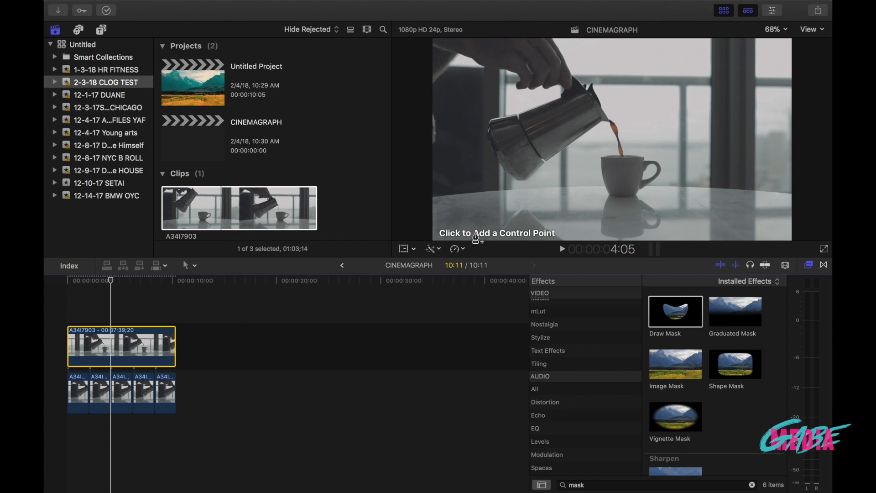
mouse_move(492, 162)
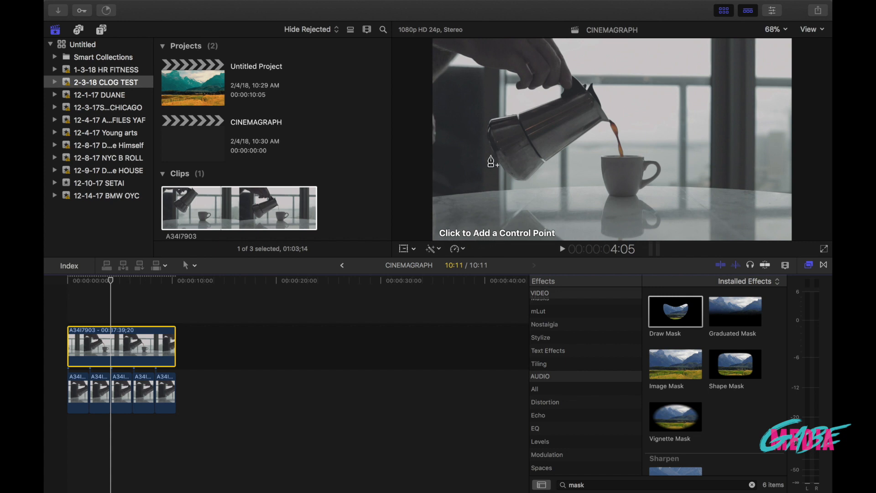
click(772, 29)
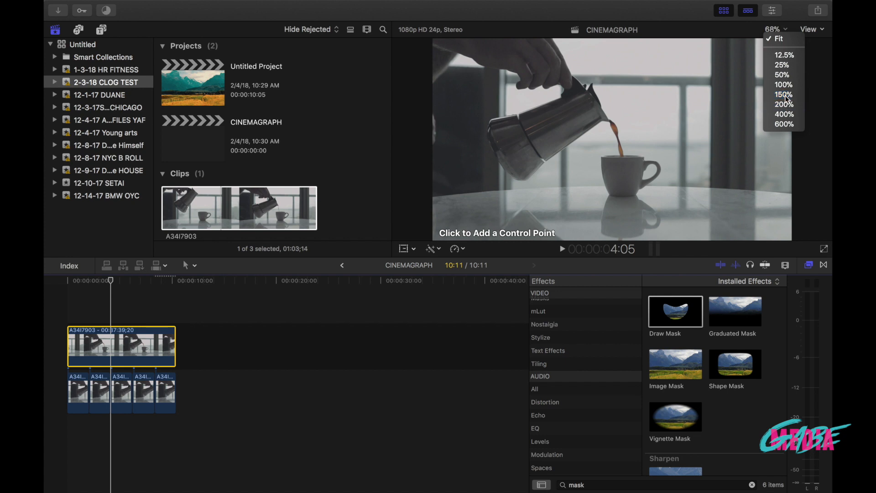
click(782, 94)
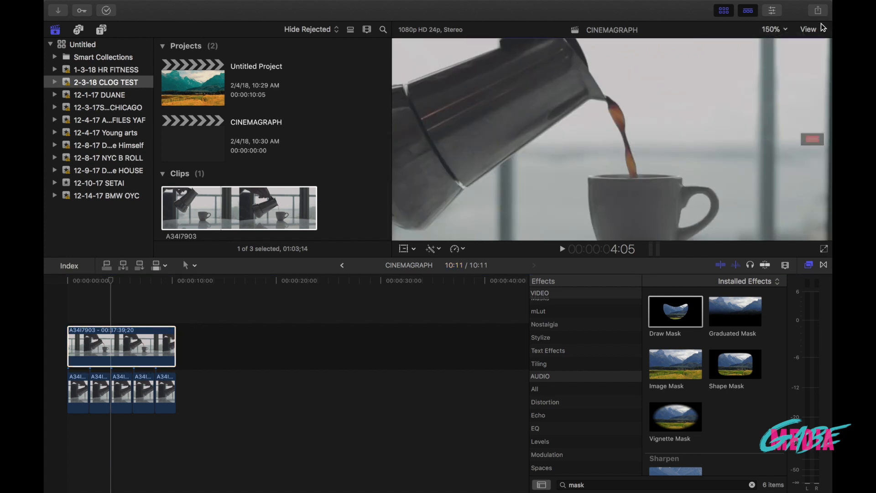
click(774, 30)
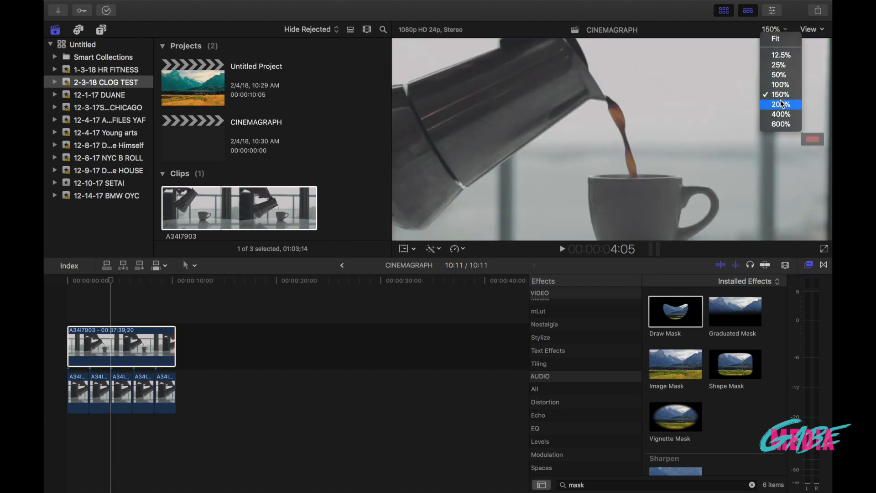
click(778, 104)
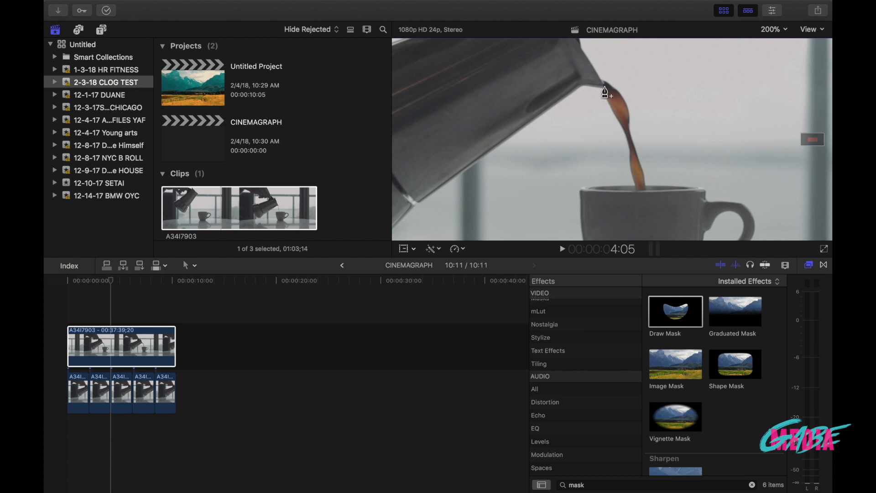
mouse_move(604, 89)
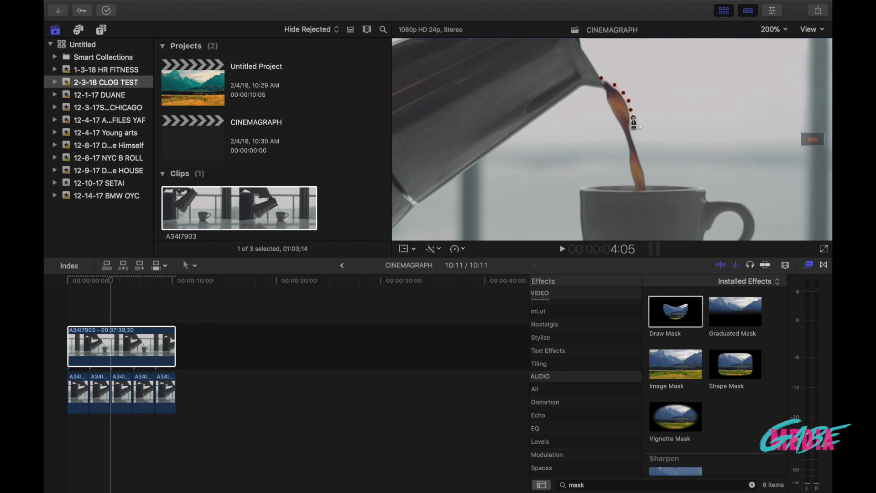
mouse_move(630, 126)
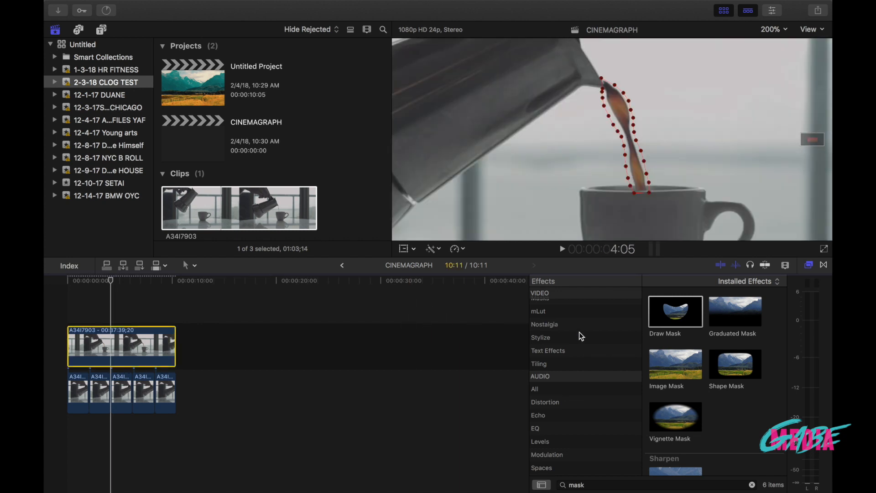
Enable Invert Mask on the freeze frame's Draw Mask in the Video Inspector.
click(772, 11)
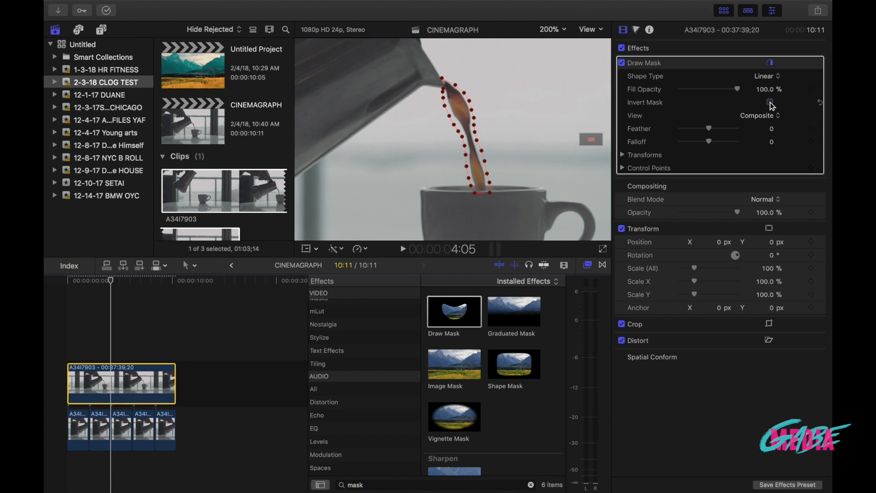
click(770, 102)
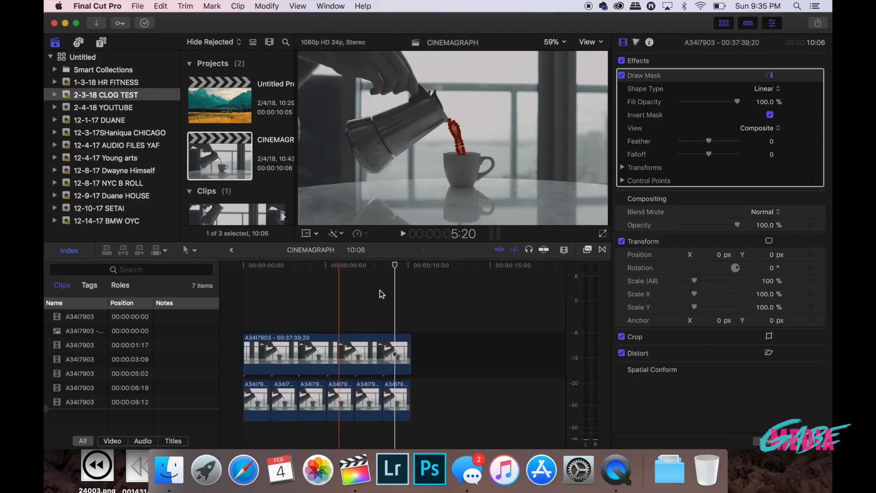
Reverse the second stream clip via Retime and select the last one for the same treatment.
click(284, 399)
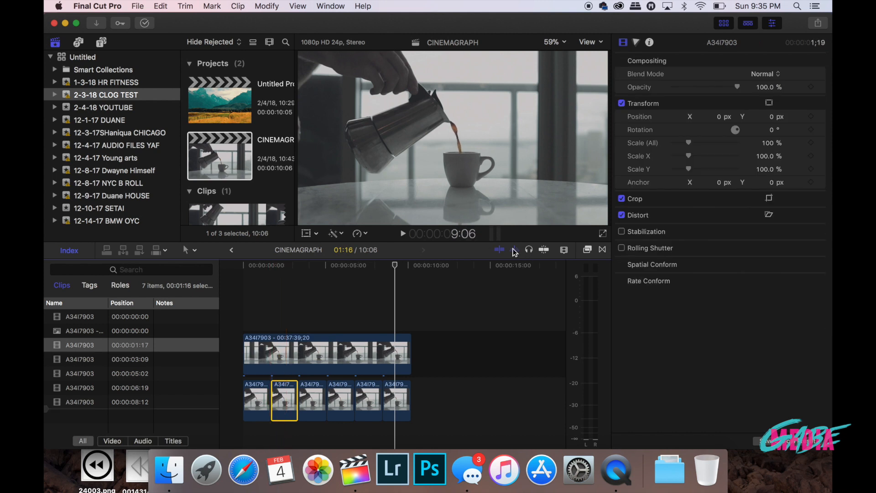
click(356, 233)
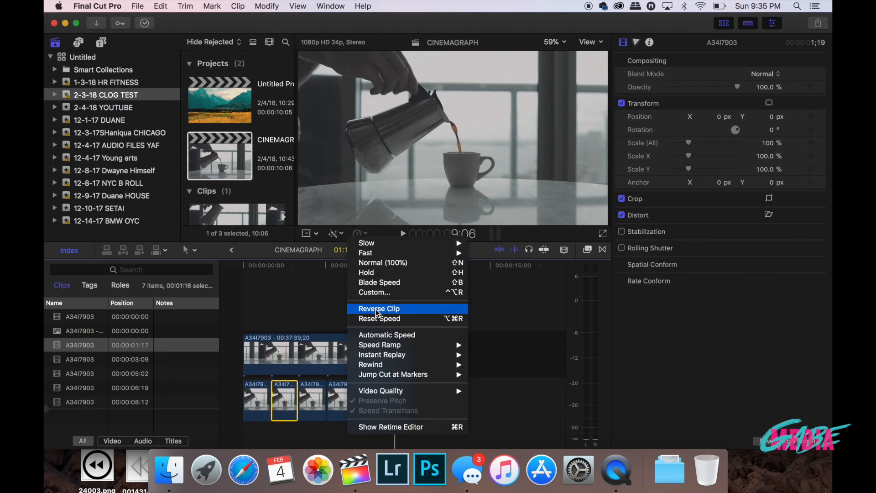
click(377, 308)
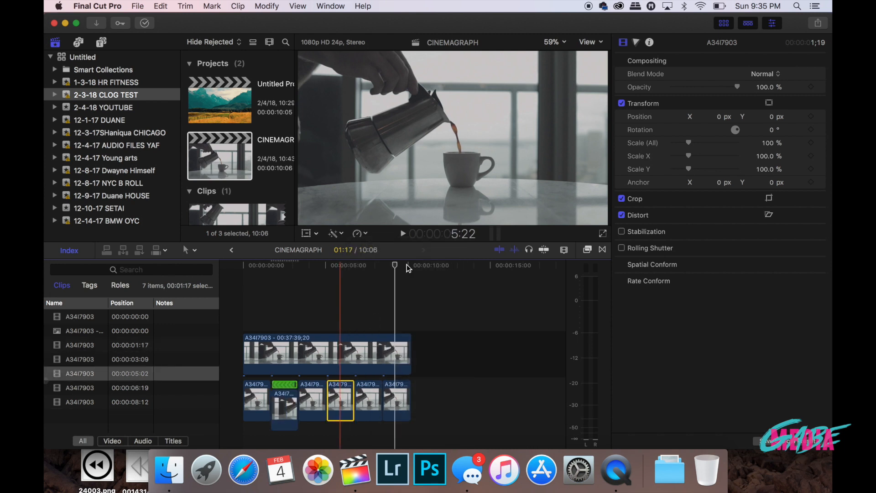
click(396, 400)
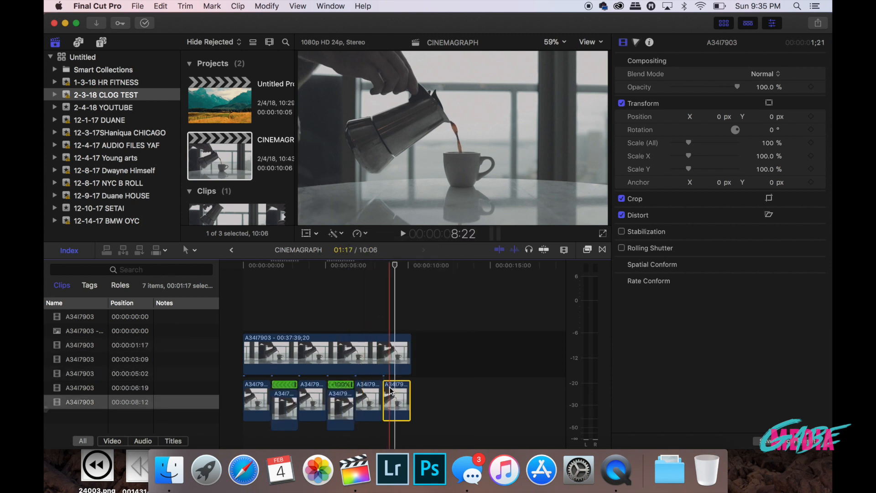